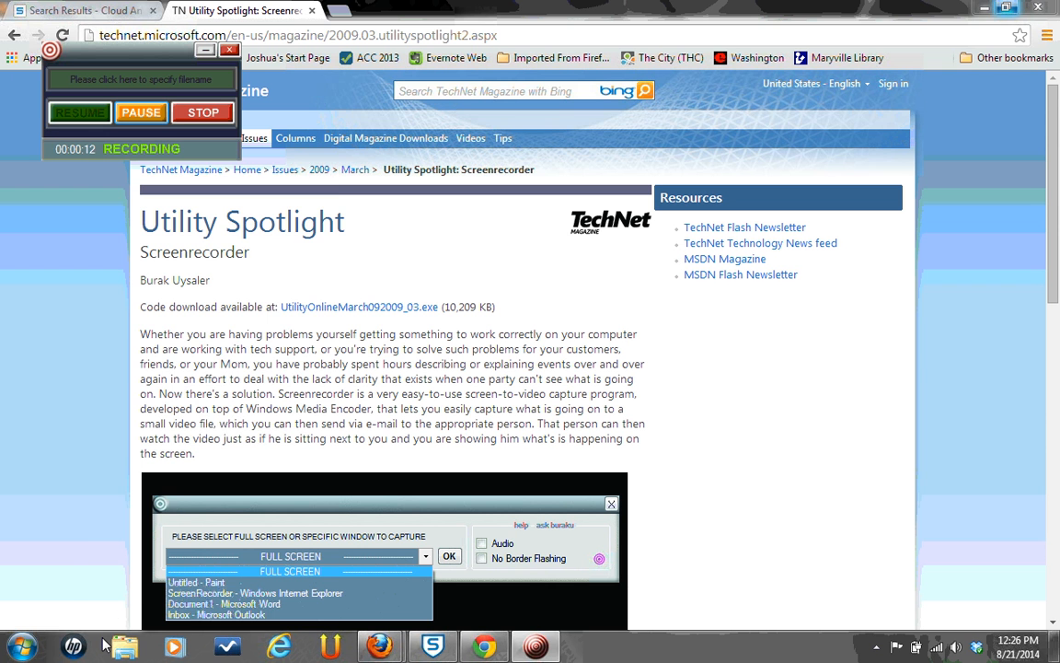
# Expand All Programs in the Start menu to reach the Anaconda (64-bit) folder.
pyautogui.click(18, 644)
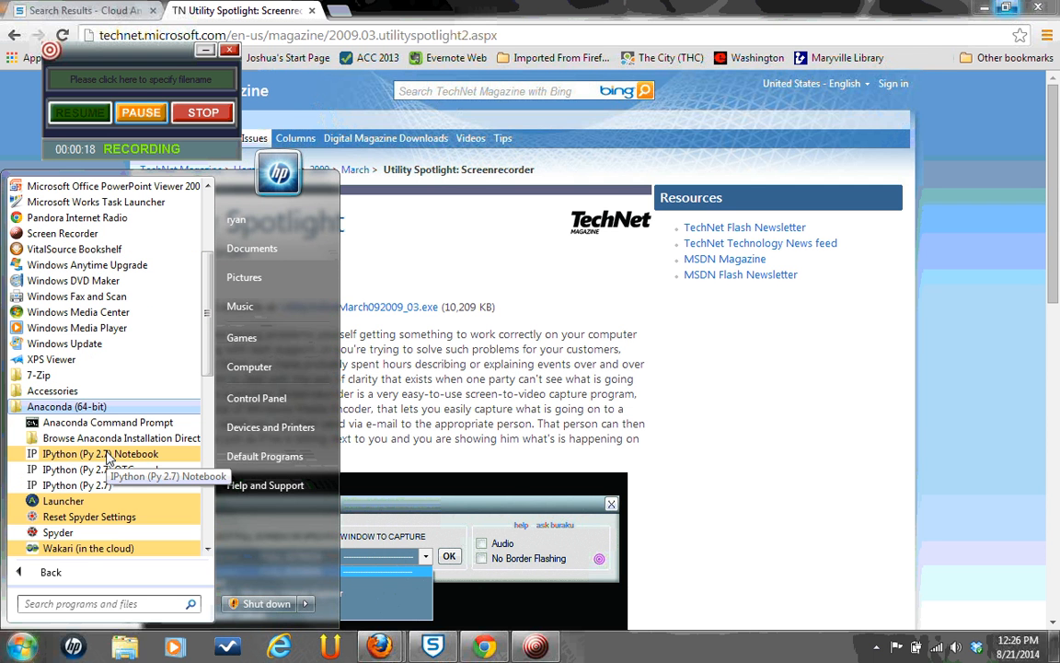
pyautogui.moveTo(59, 530)
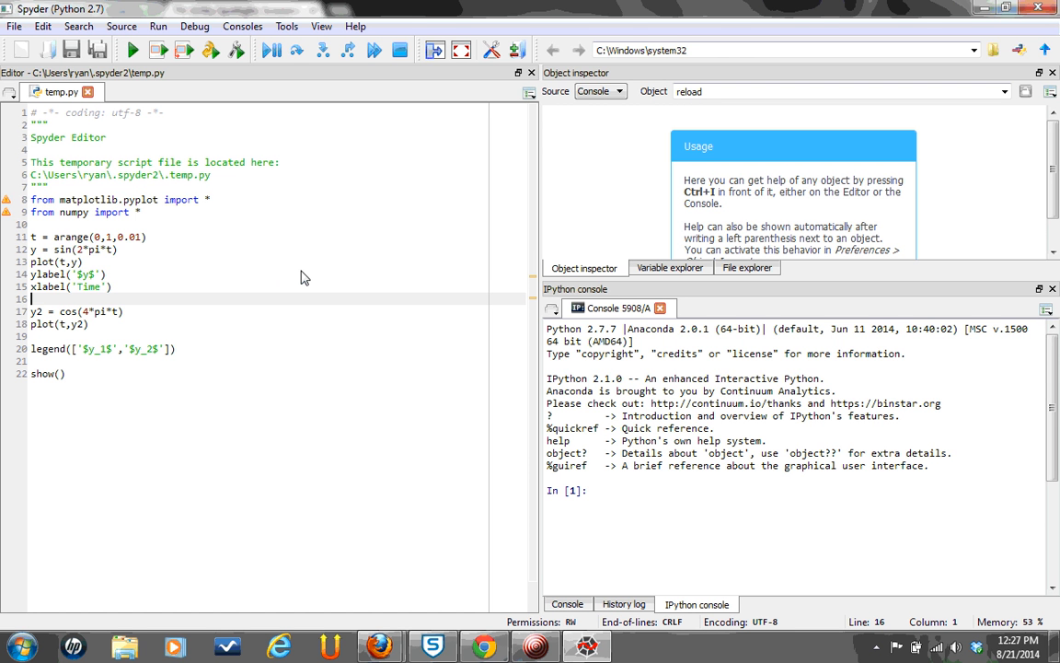
pyautogui.moveTo(147, 61)
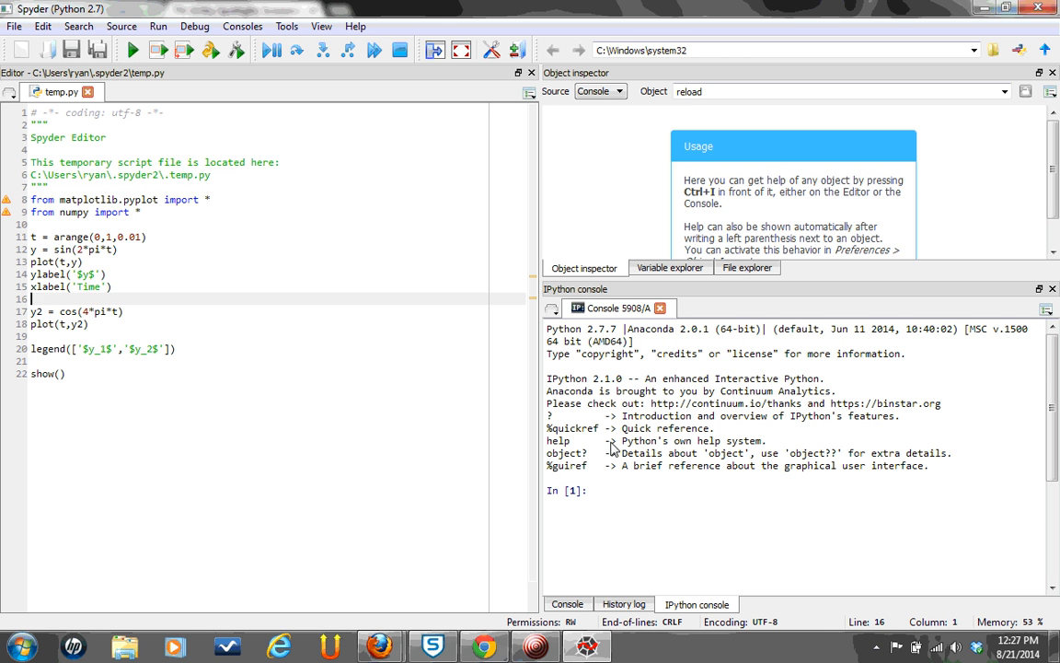
pyautogui.moveTo(700, 515)
pyautogui.write('pi')
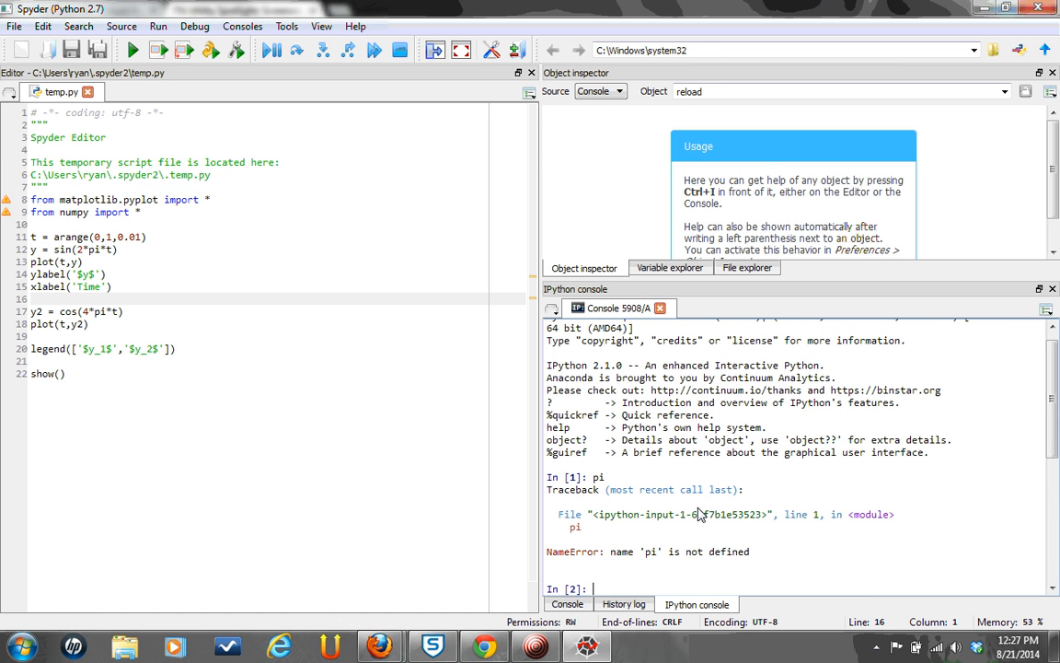
# Enter plot in the IPython console and see it raise NameError like pi did.
pyautogui.write('plot')
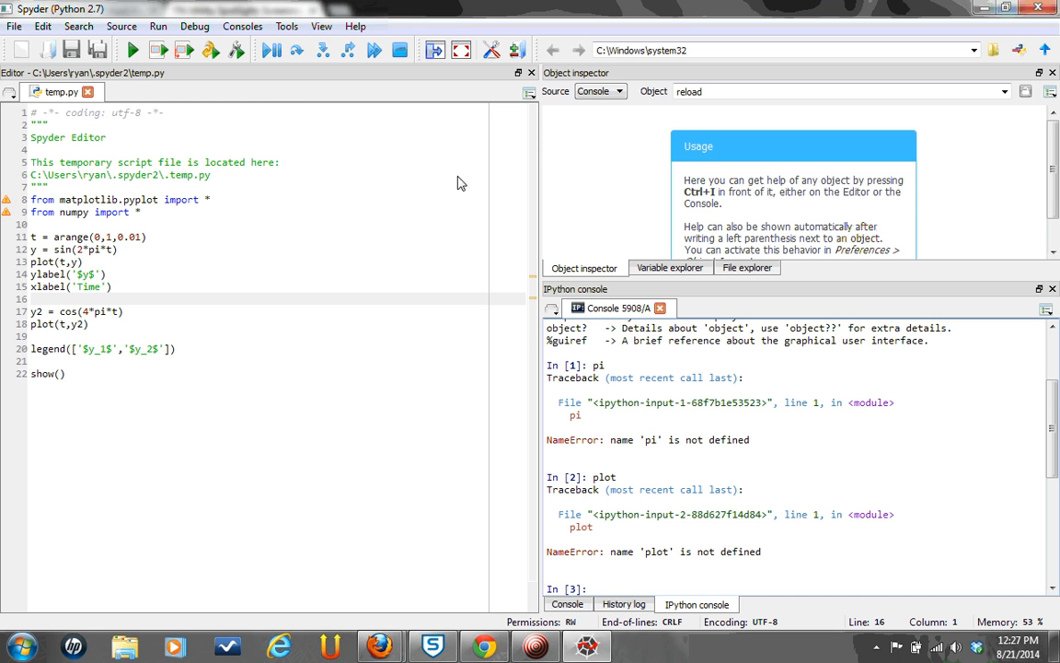
# Reach the IPython console Startup settings in Spyder's Preferences.
pyautogui.click(287, 25)
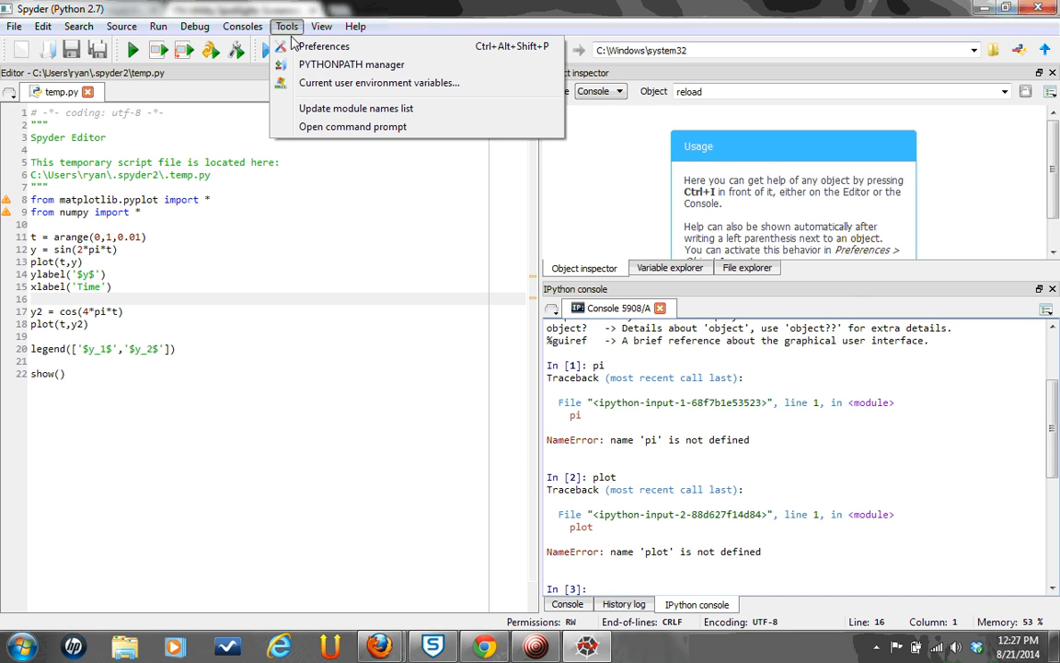
pyautogui.click(324, 46)
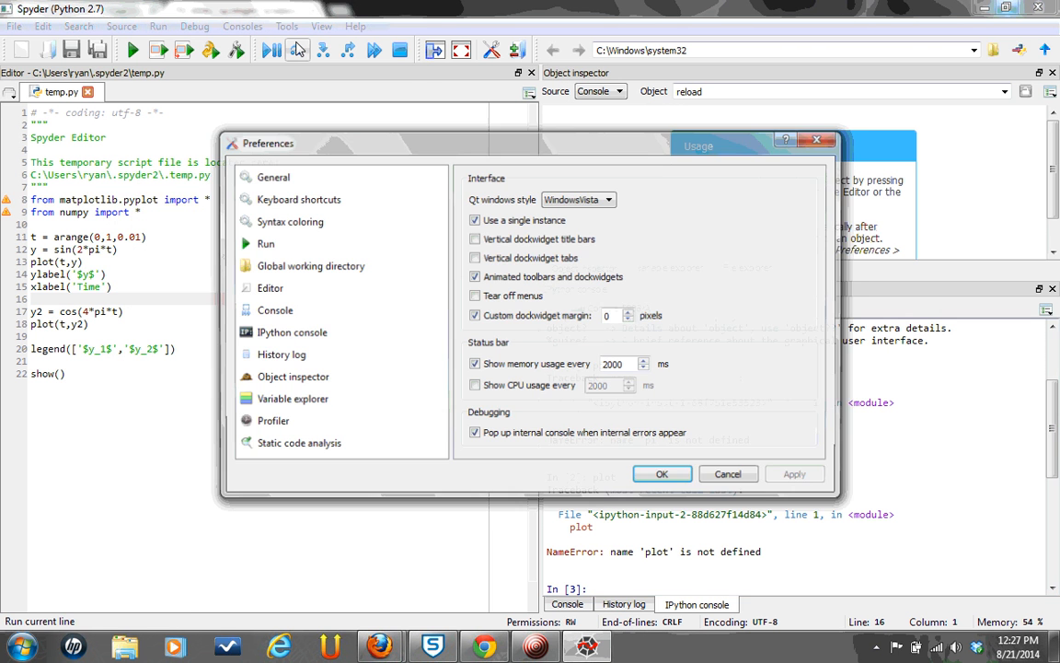
pyautogui.click(291, 333)
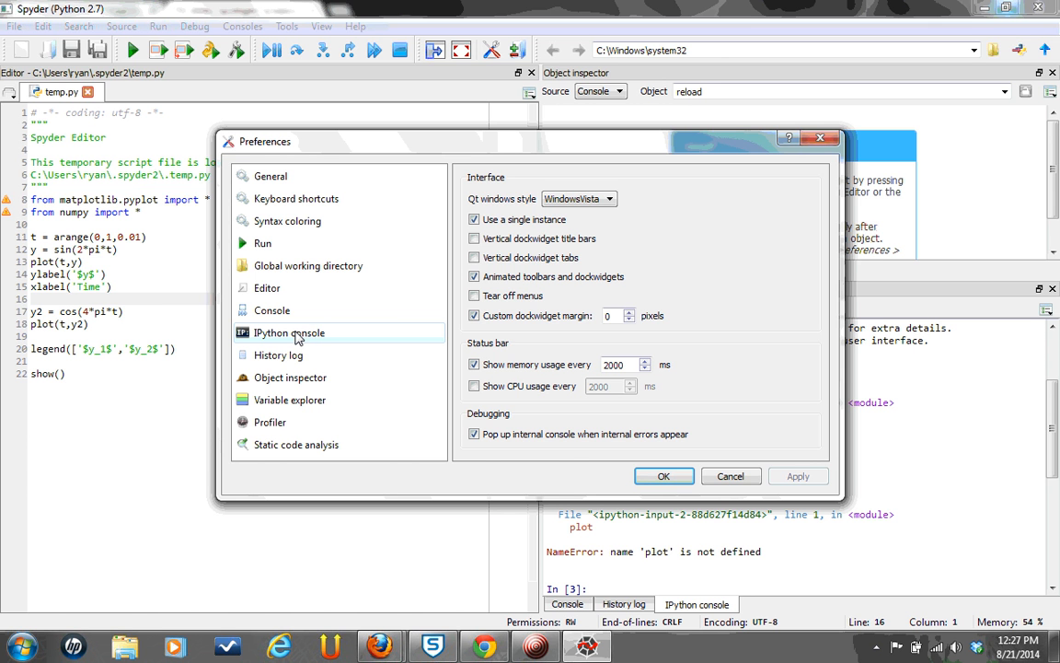
pyautogui.click(289, 333)
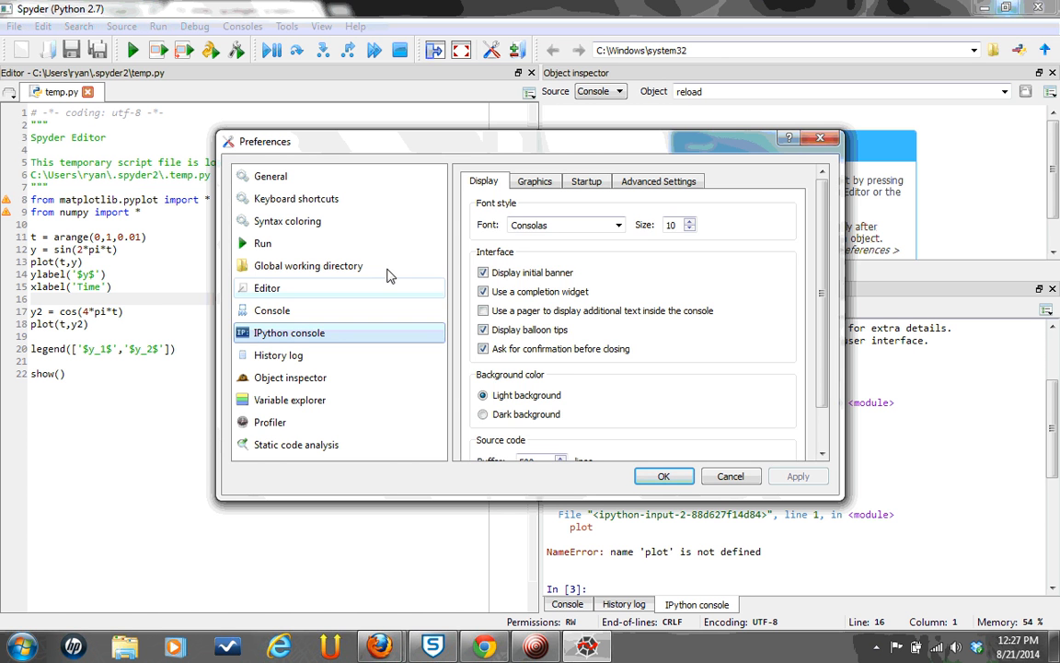
pyautogui.click(586, 180)
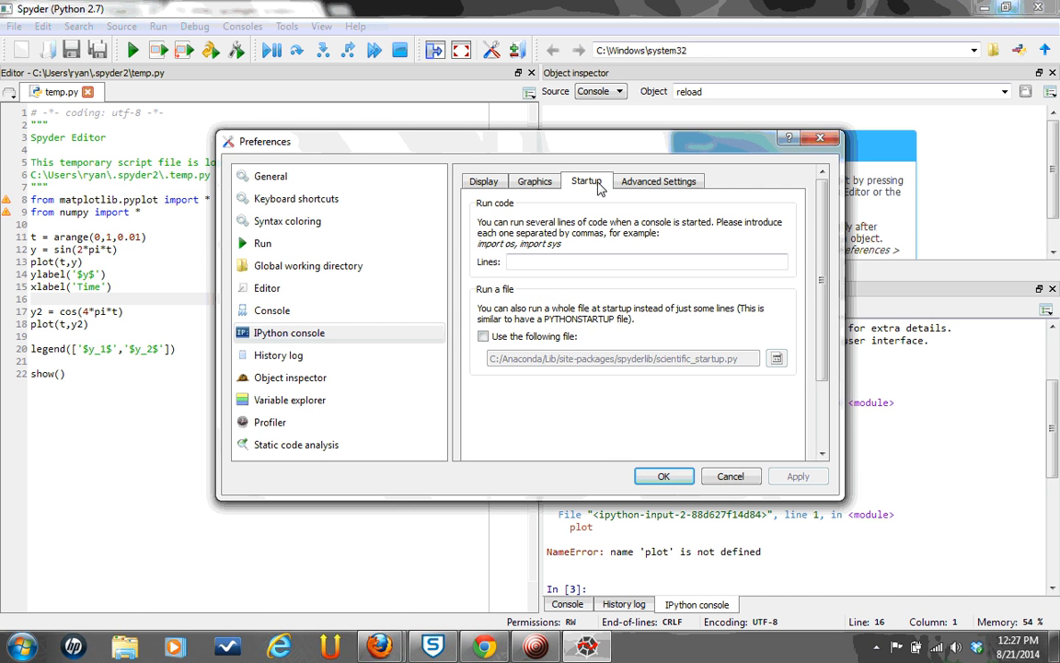
# Tick 'Use the following file' so scientific_startup.py runs at console startup.
pyautogui.click(482, 335)
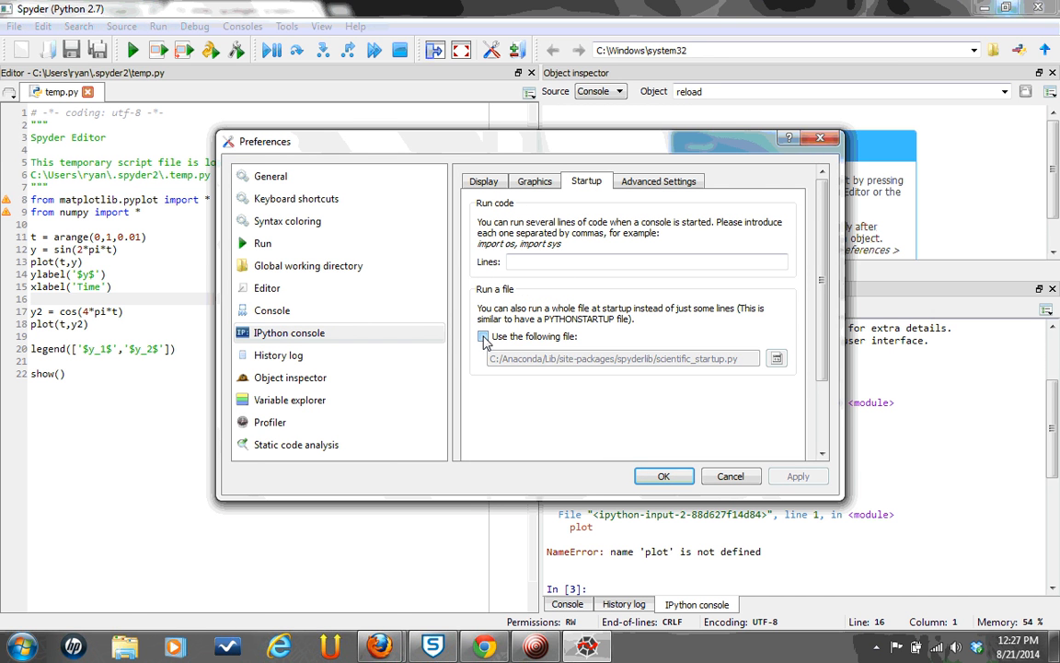
pyautogui.click(483, 335)
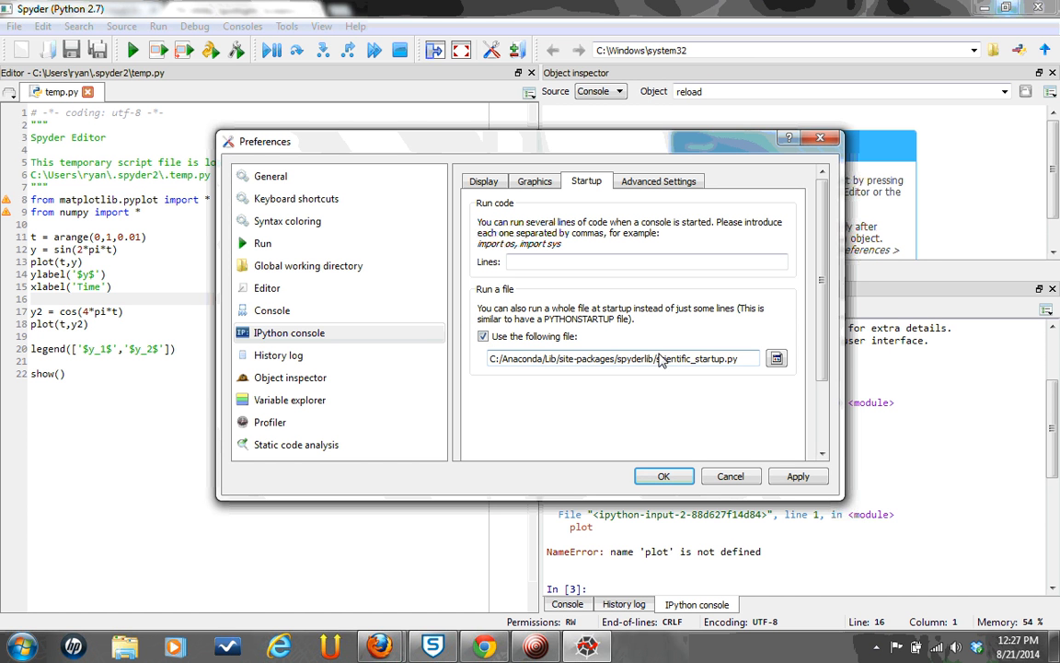
pyautogui.moveTo(690, 368)
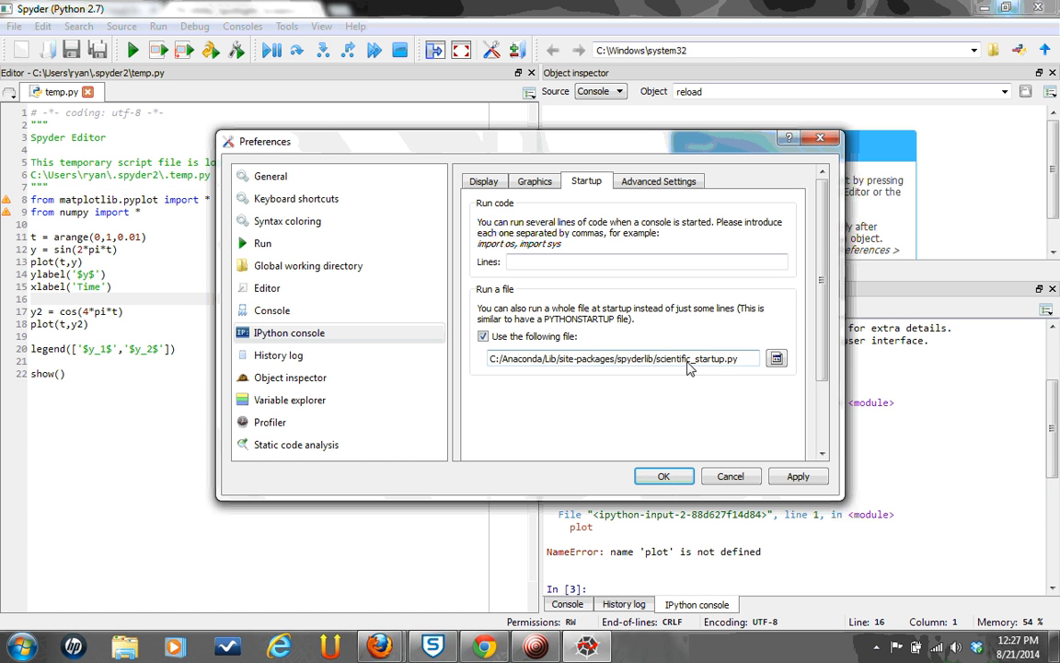
pyautogui.moveTo(777, 357)
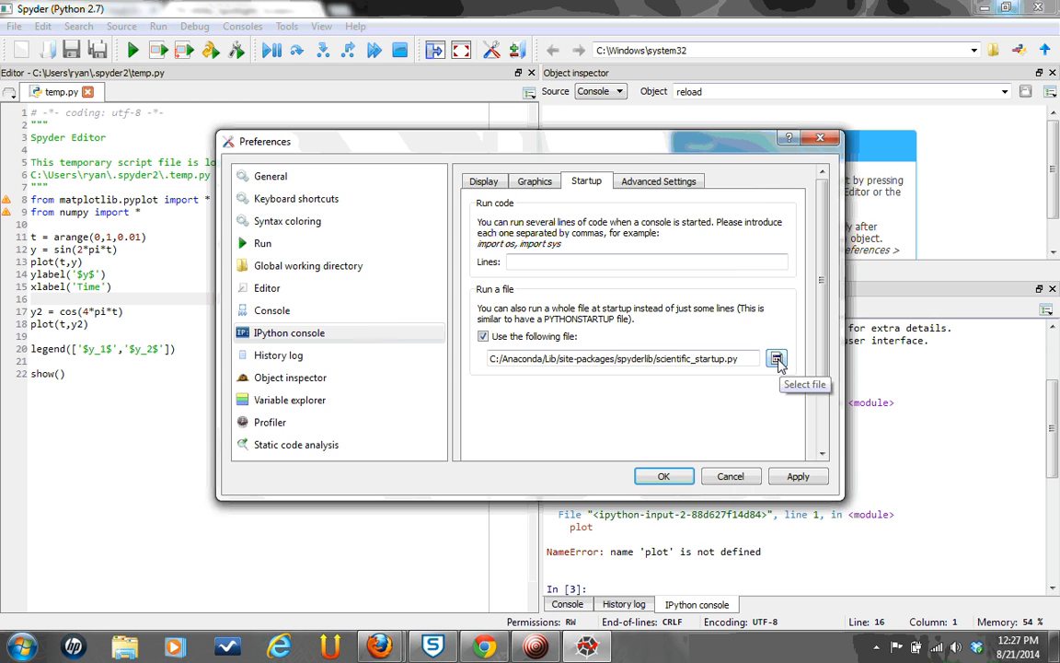
# Keep the current scientific_startup.py path and apply the Preferences with OK.
pyautogui.click(776, 358)
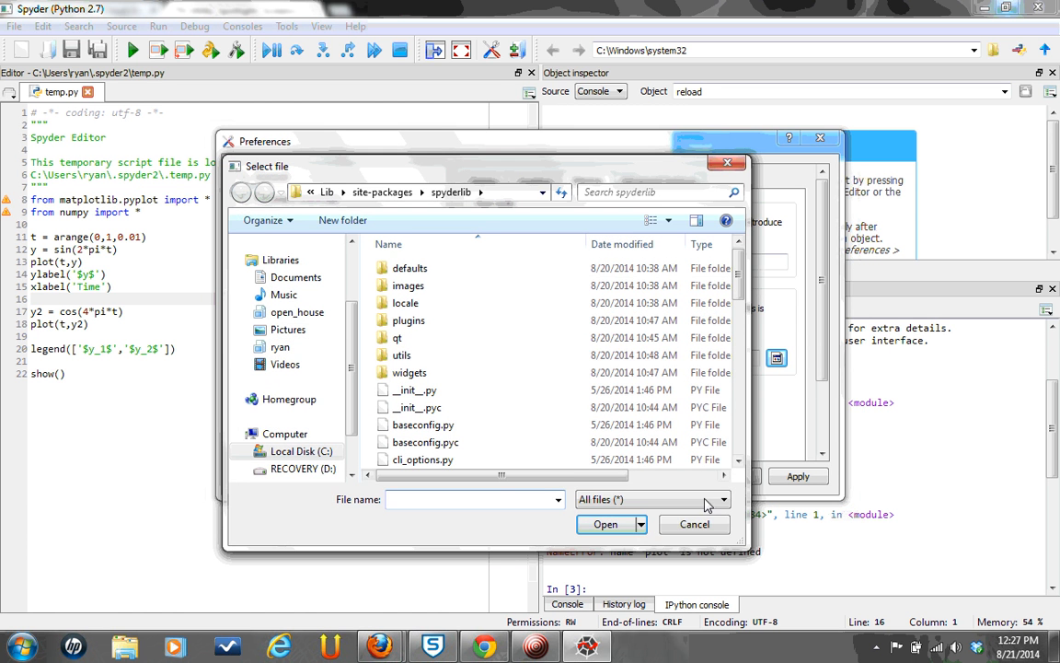
pyautogui.click(605, 522)
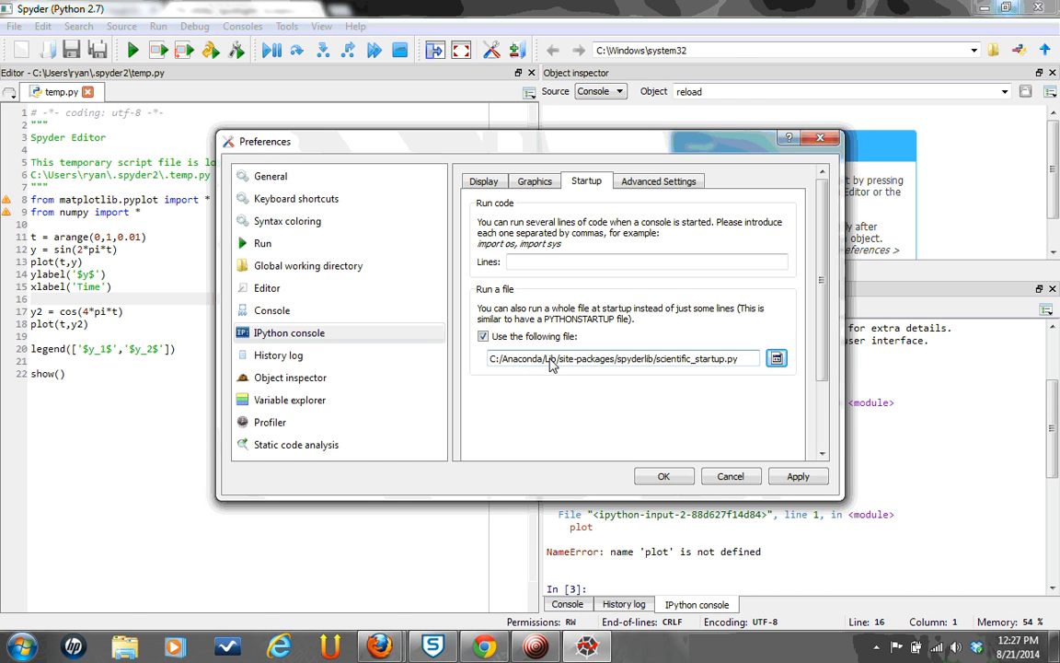
pyautogui.moveTo(617, 358)
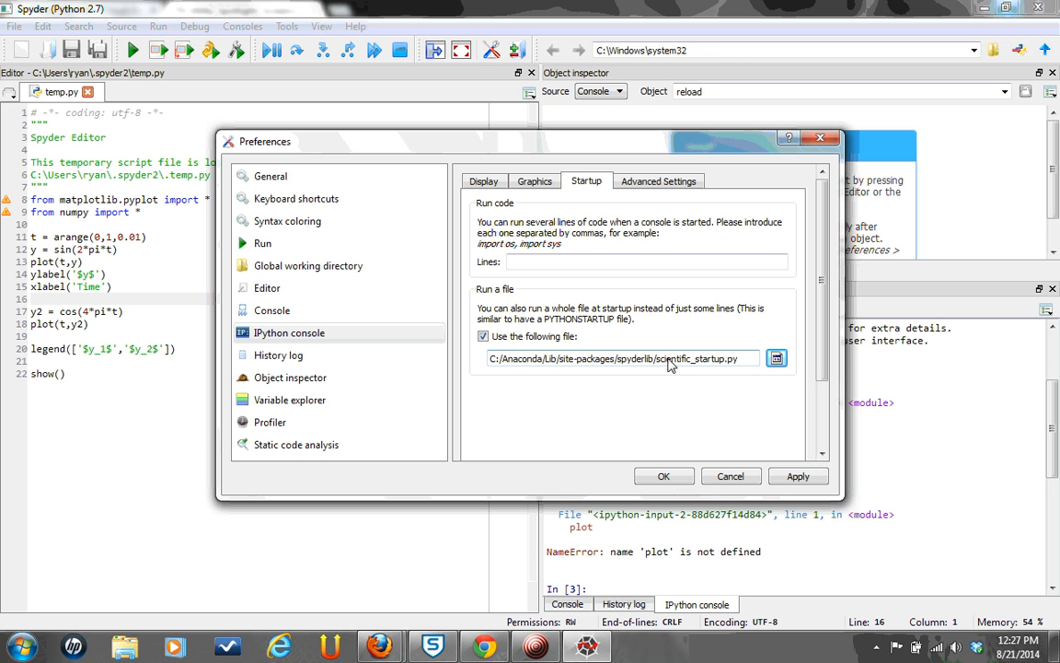
pyautogui.moveTo(745, 361)
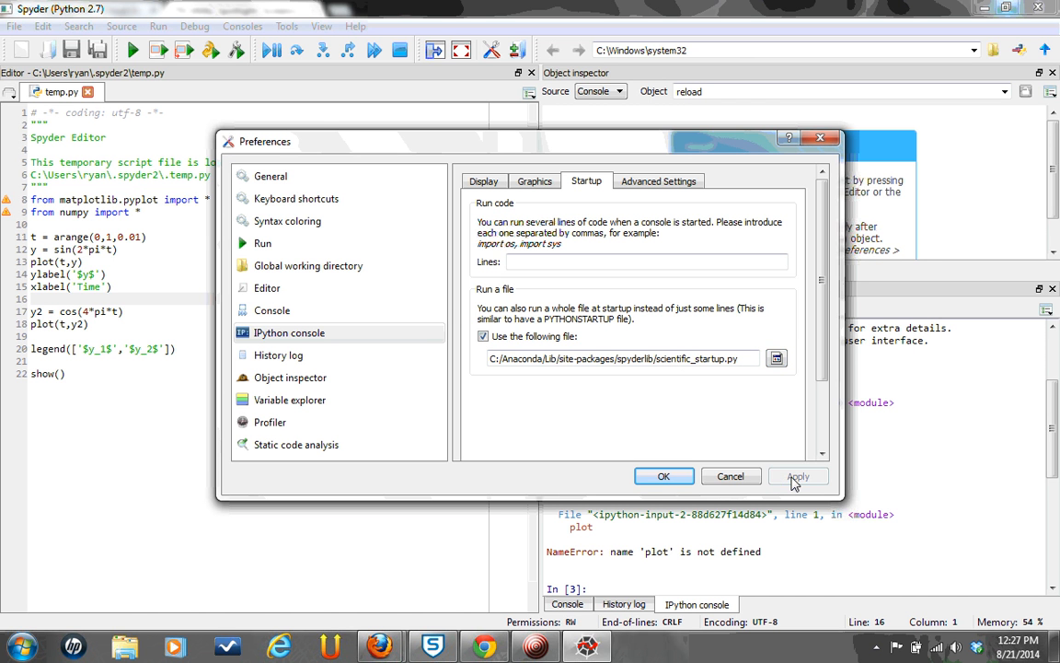
pyautogui.click(662, 474)
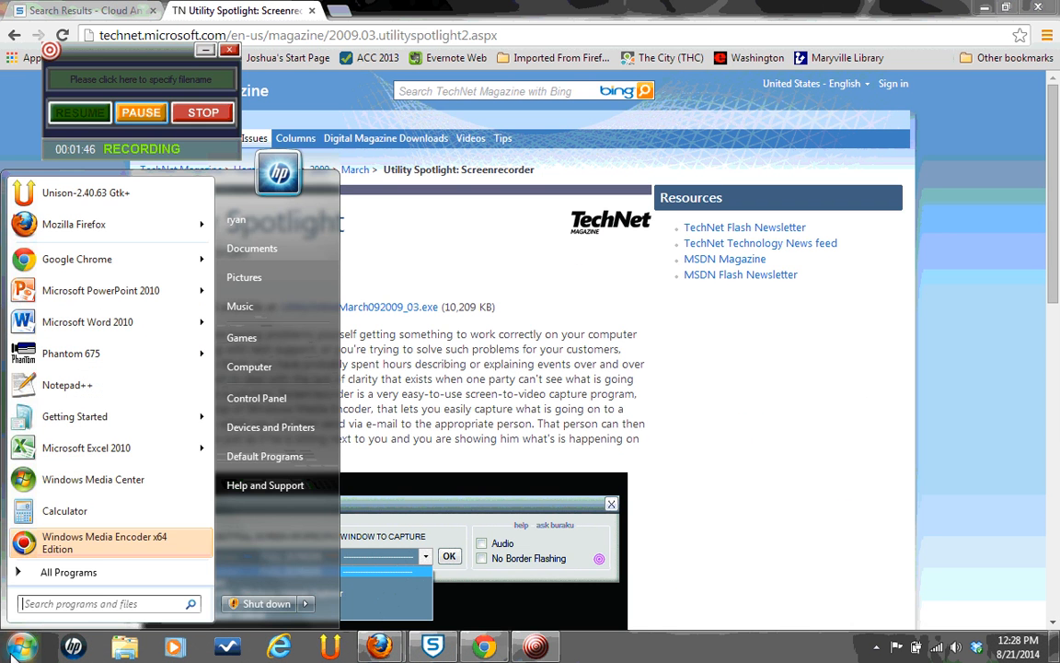
# Search 'sp' in the Start menu and launch Spyder from the results.
pyautogui.write('spyder')
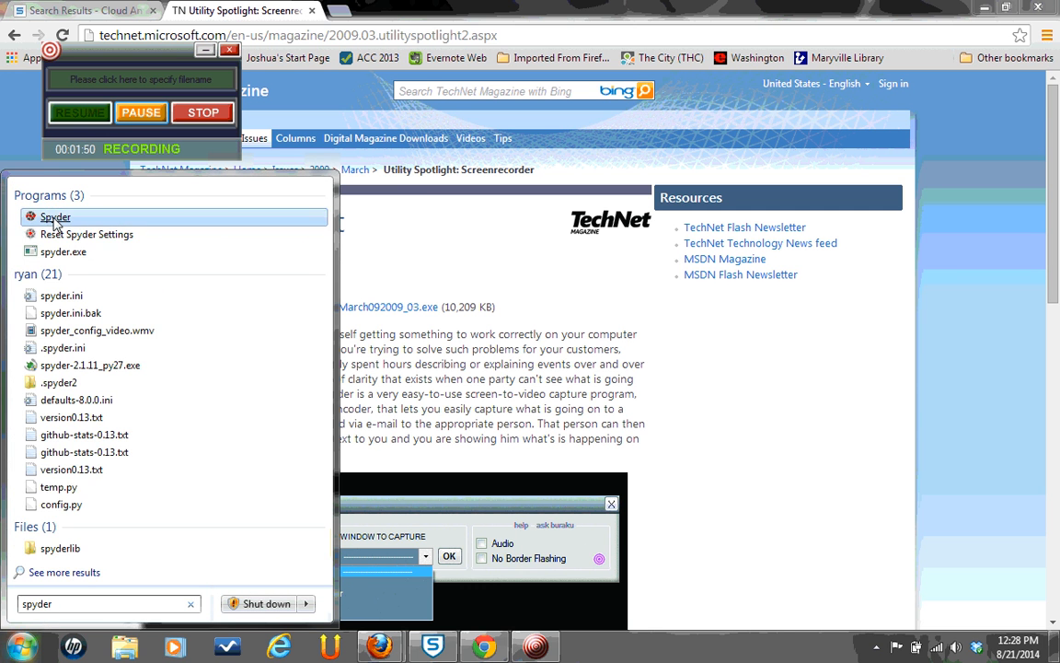
pyautogui.click(54, 218)
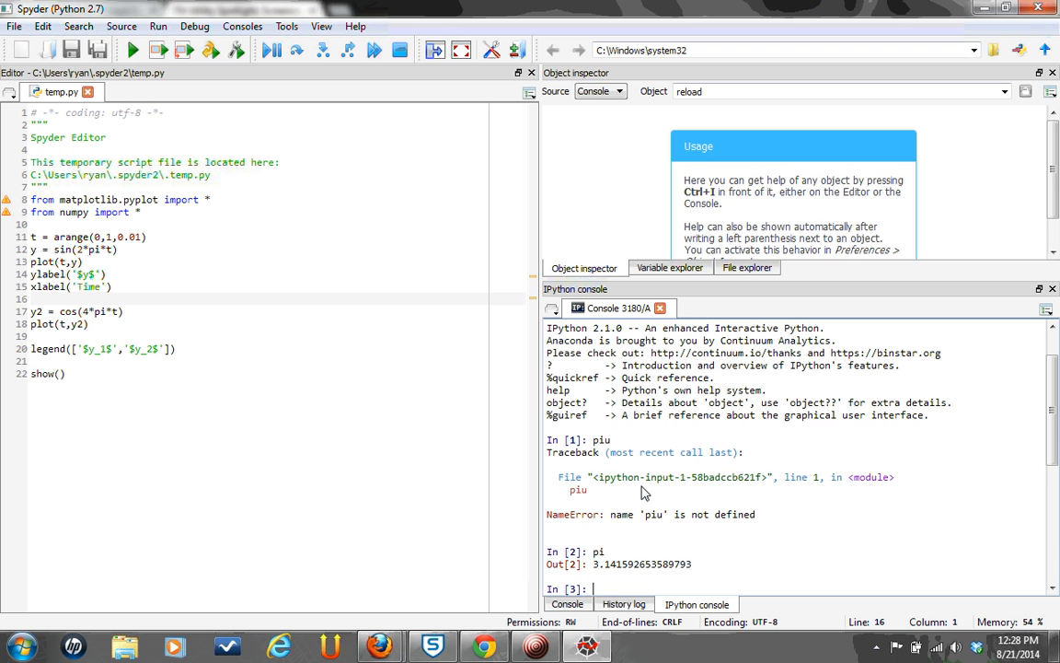
# Enter plot in the restarted console and see it resolve to matplotlib's function.
pyautogui.write('plot')
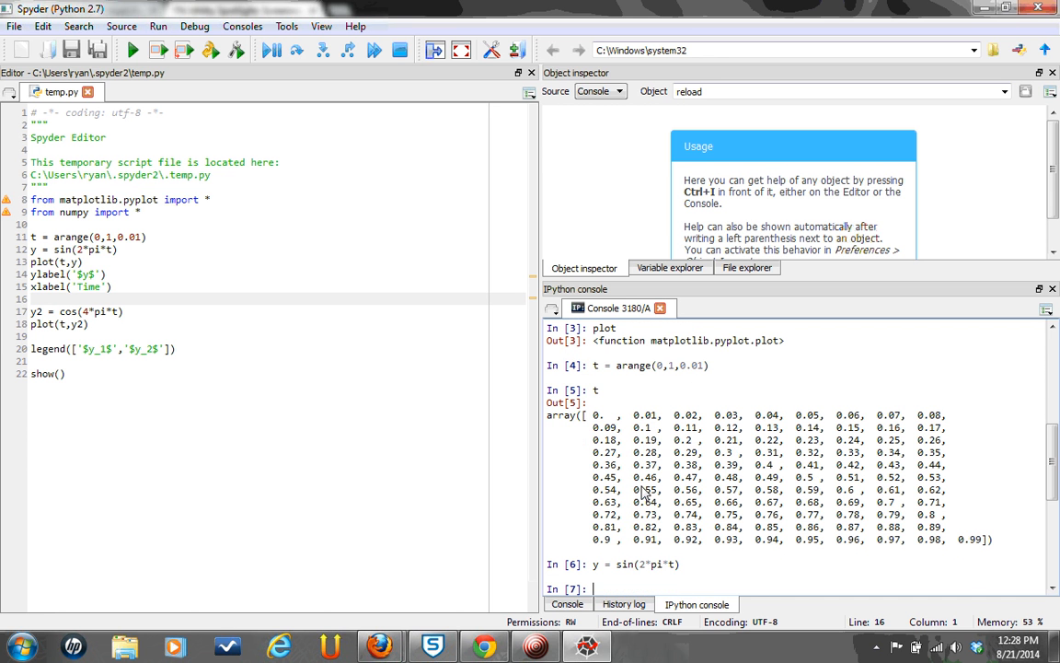
# Run plot(t,y) to draw the inline sine-wave figure from y = sin(2*pi*t).
pyautogui.write('plot(t,y)')
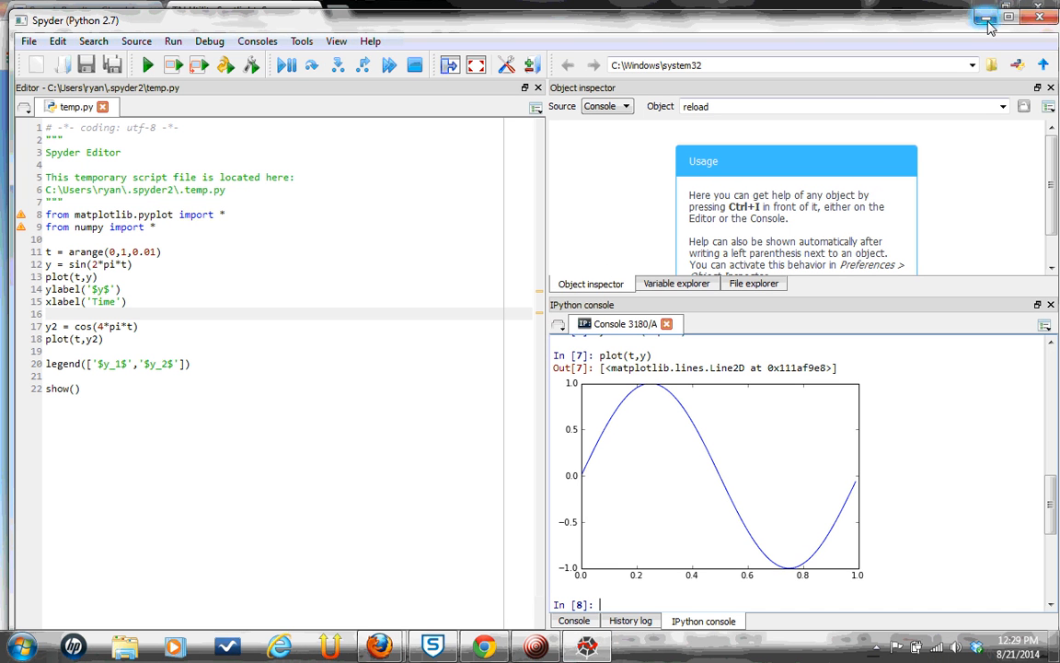
pyautogui.moveTo(983, 18)
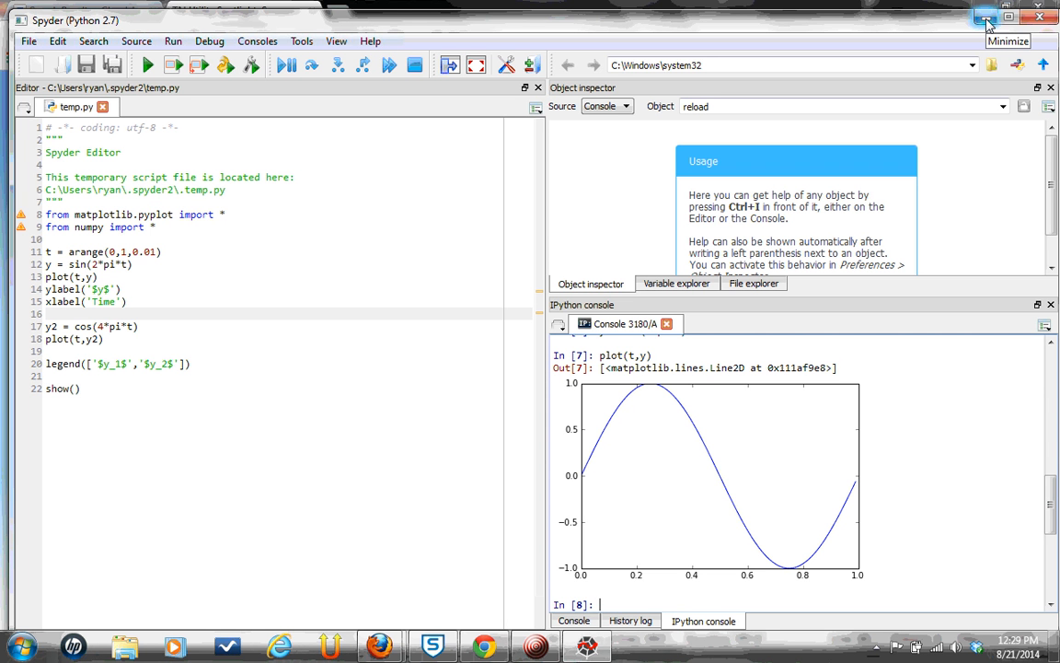